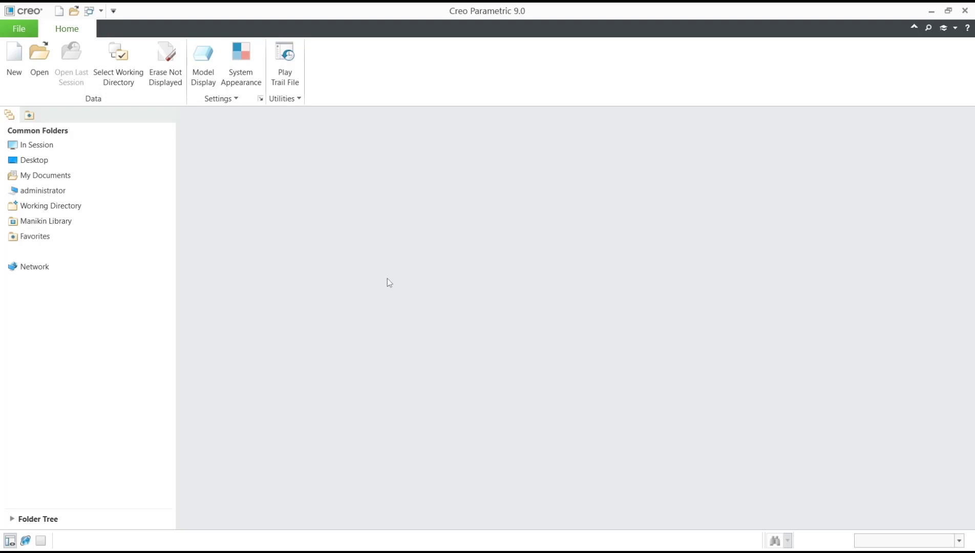
# Create a new solid part (PRT0003) from the default template
pyautogui.click(15, 56)
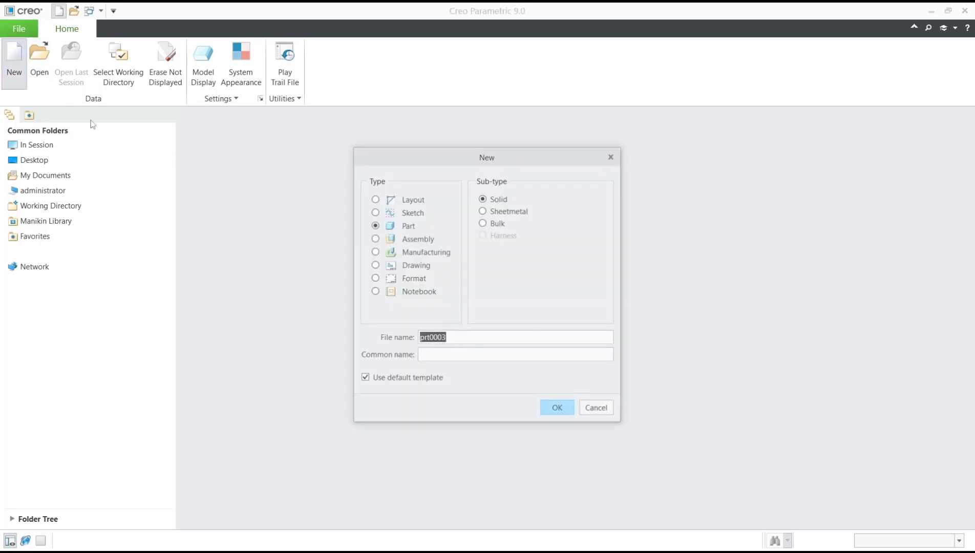
pyautogui.click(557, 408)
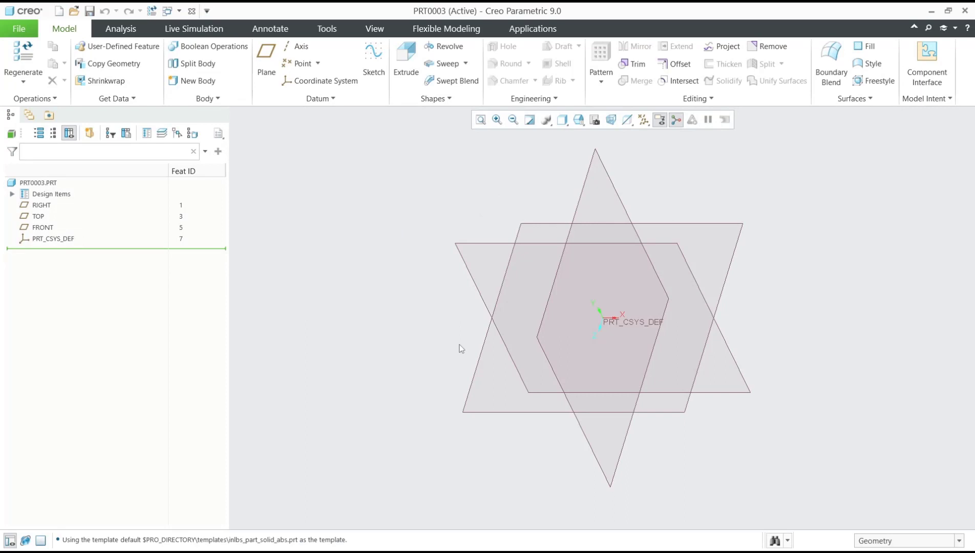
# Sketch a rectangle from the part origin on a datum plane and begin extruding it
pyautogui.click(43, 227)
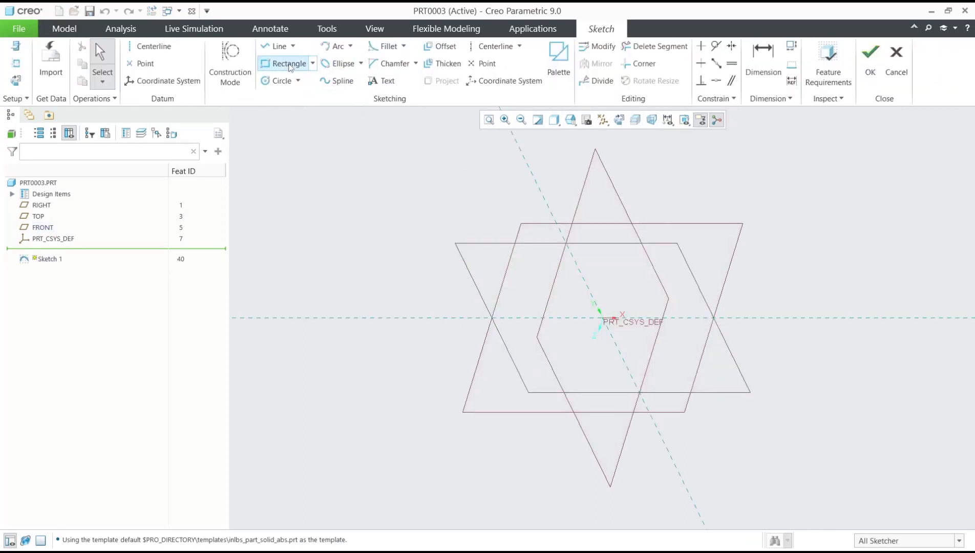
pyautogui.moveTo(601, 318); pyautogui.dragTo(716, 267)
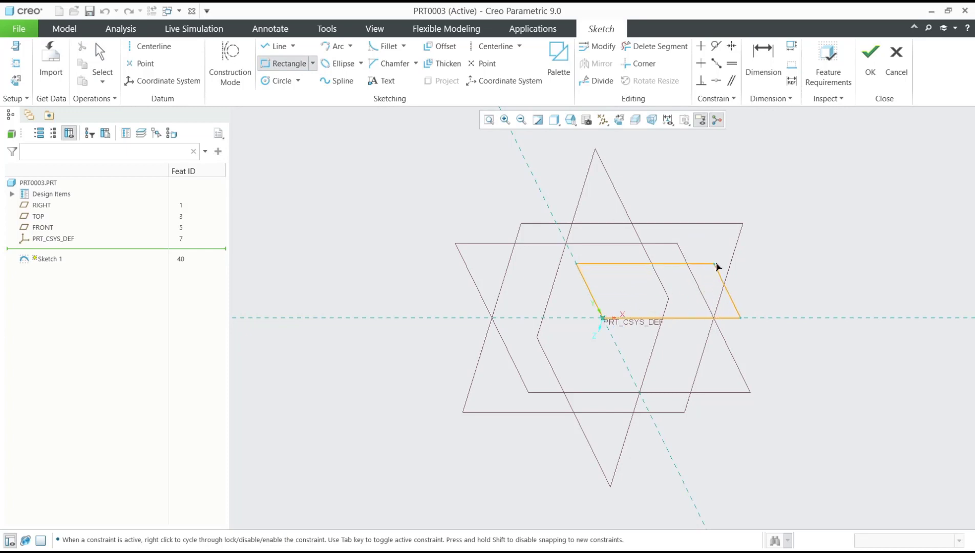
pyautogui.click(870, 50)
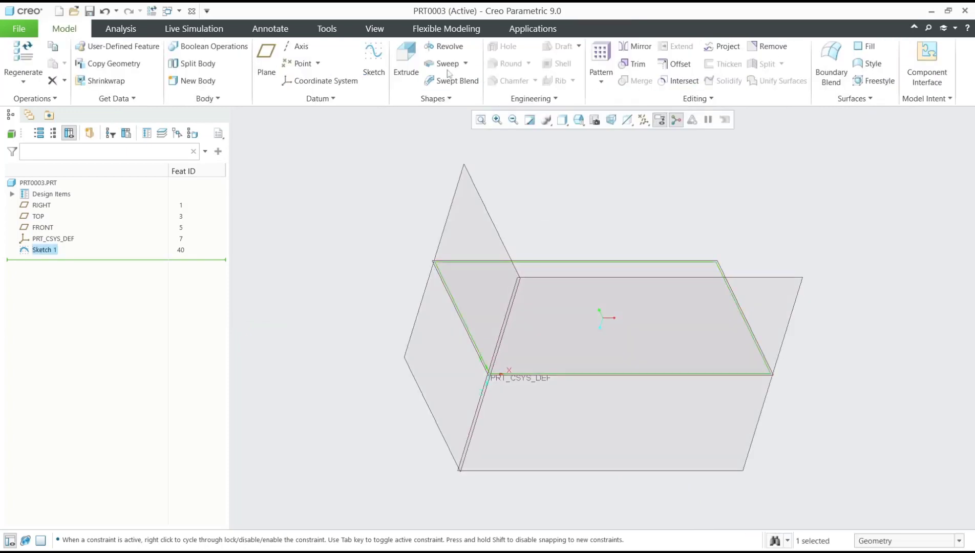
pyautogui.click(405, 50)
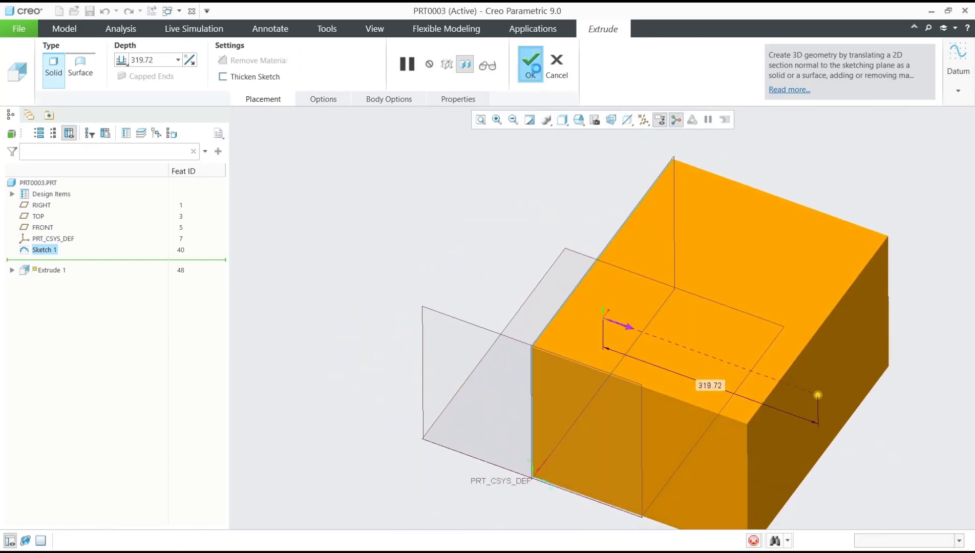
# Confirm Extrude 1 as a solid block about 319.72 deep
pyautogui.click(530, 62)
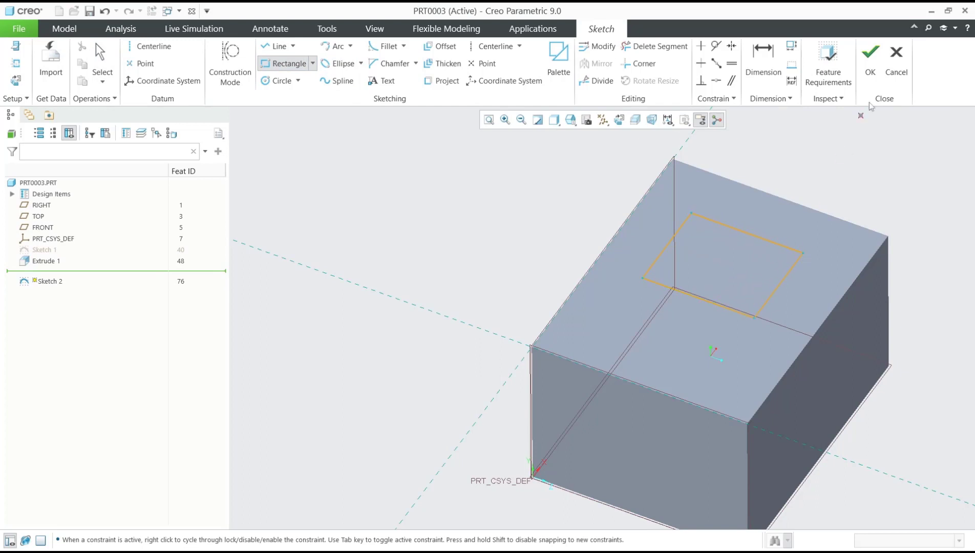
# Extrude a smaller block from the top-face rectangle and enter the Welding environment
pyautogui.click(870, 52)
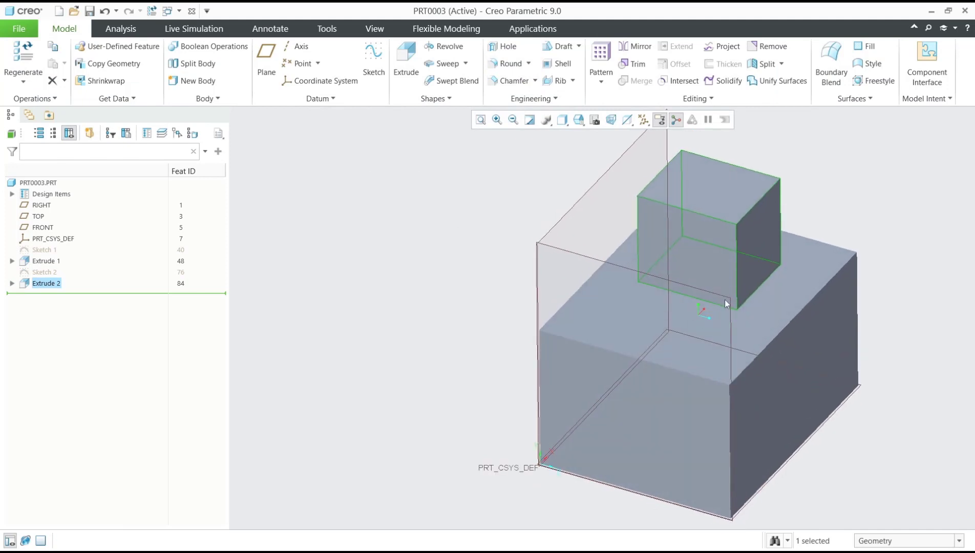
pyautogui.click(532, 28)
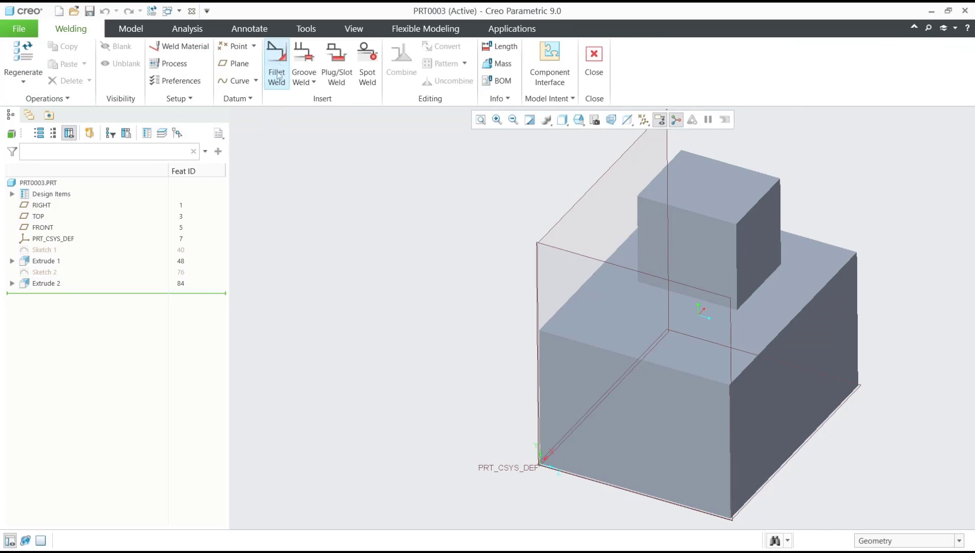
# Start a fillet weld with the lower block's top face as Side 1 and the upper block's front face as Side 2
pyautogui.click(277, 62)
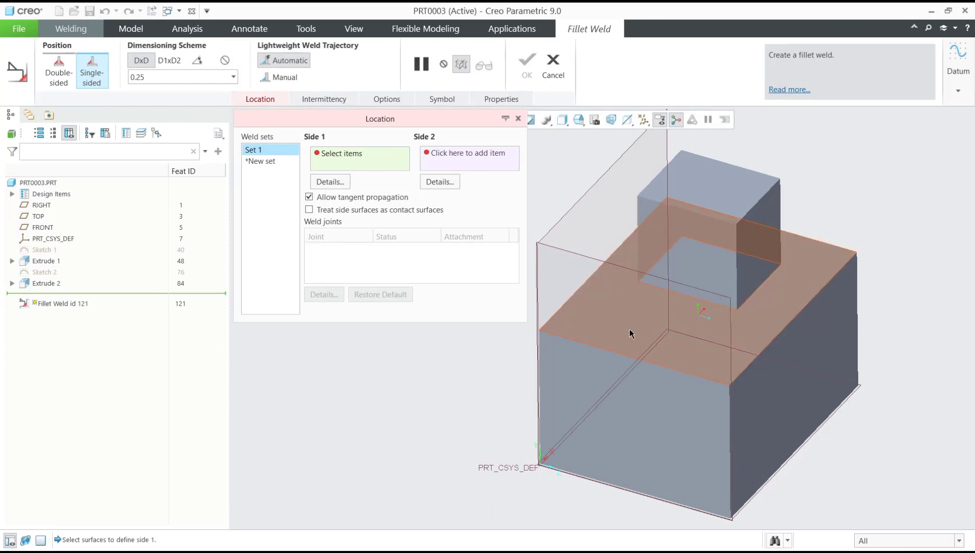
pyautogui.click(631, 334)
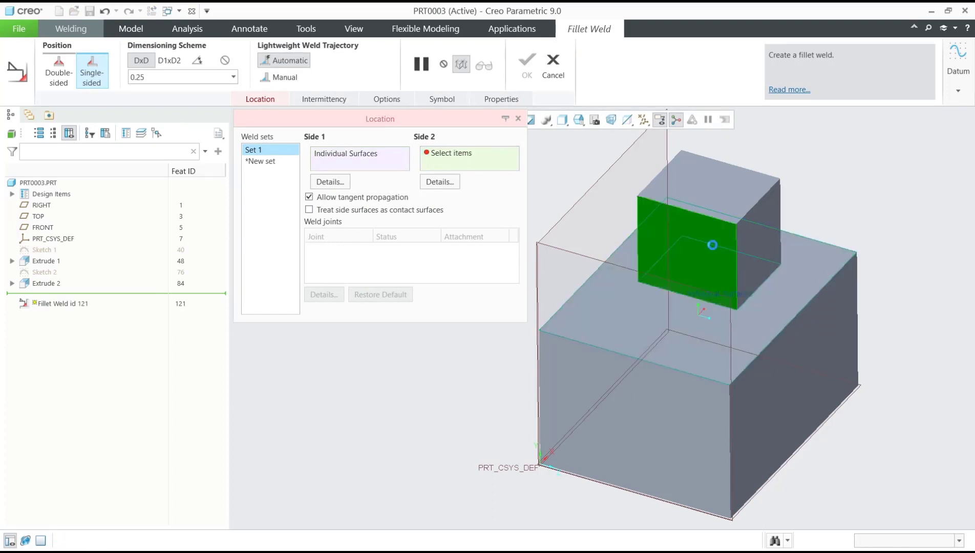
pyautogui.click(637, 282)
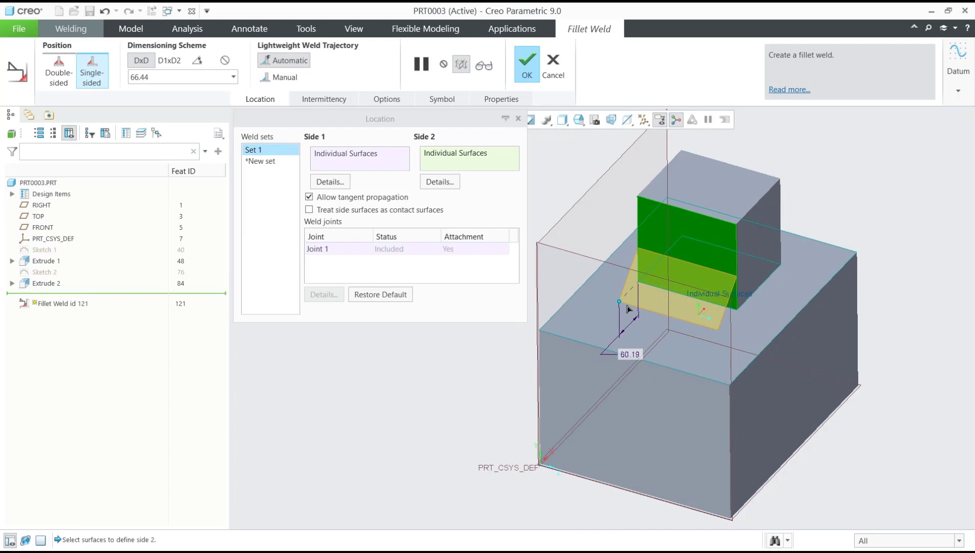
# Set the weld leg size to 45.59 and make the weld geometry Solid
pyautogui.moveTo(618, 302); pyautogui.dragTo(622, 297)
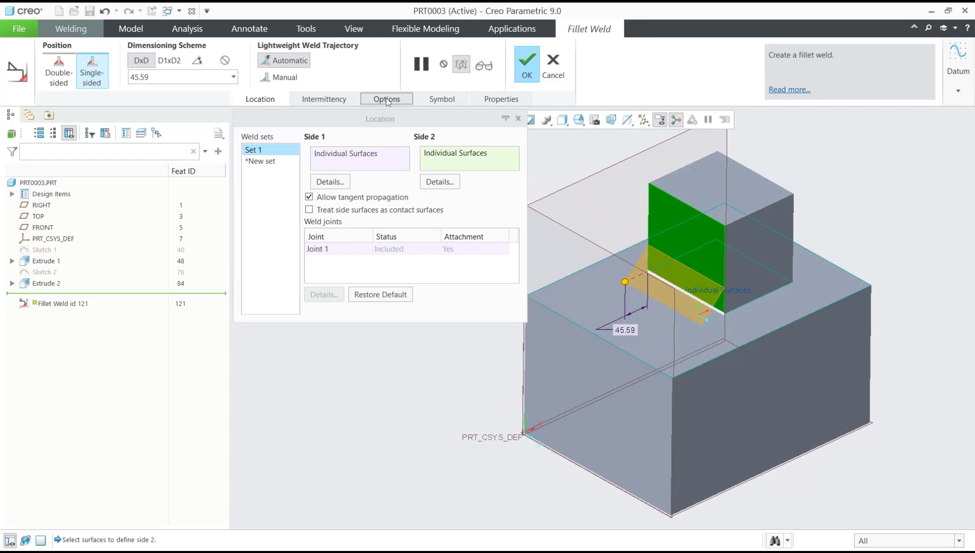
pyautogui.click(386, 99)
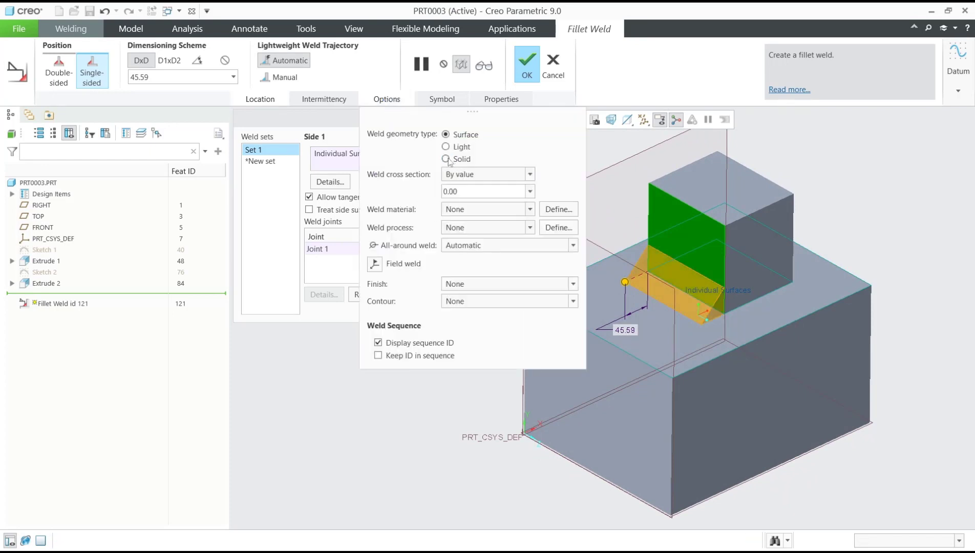
pyautogui.click(445, 159)
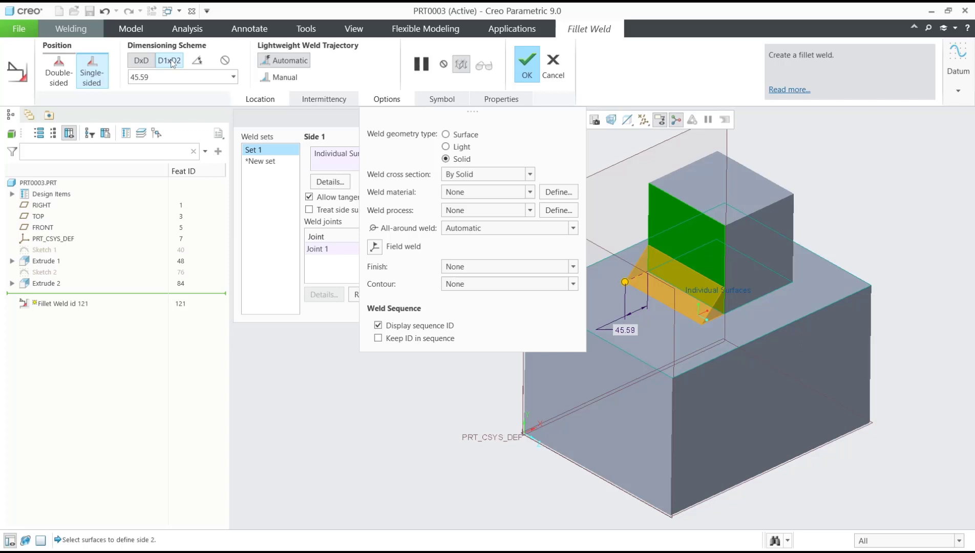
# Use the D1xD2 scheme with legs 45.72 and 62.59 and finish the fillet weld
pyautogui.click(169, 60)
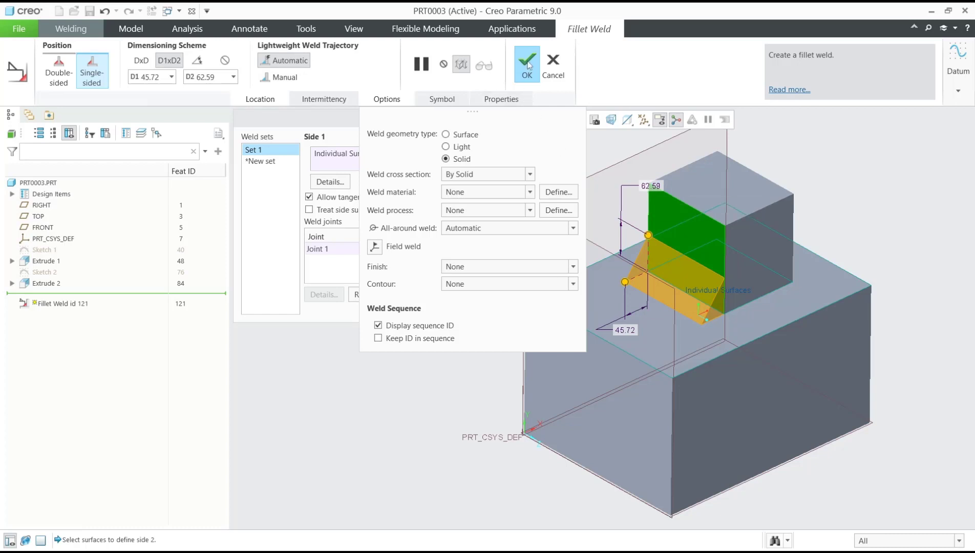
pyautogui.click(526, 61)
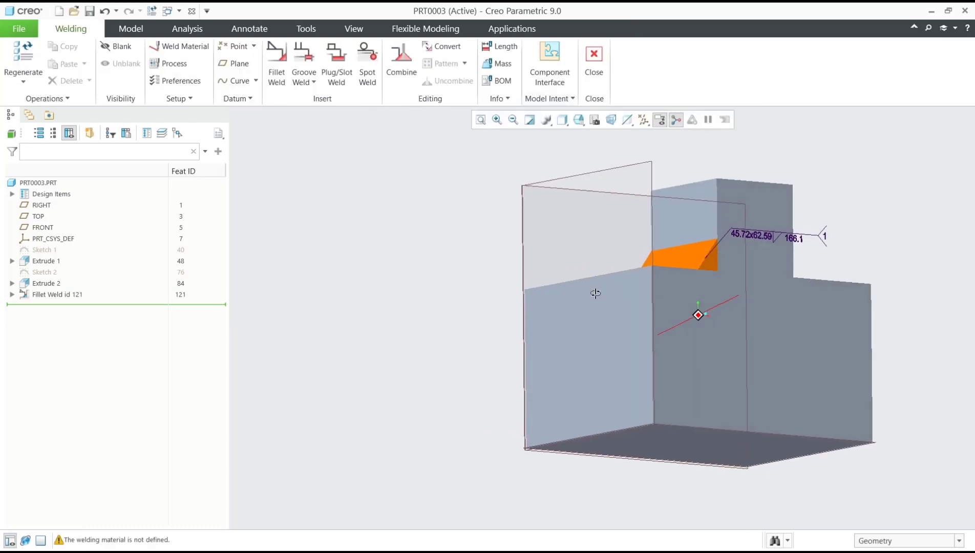